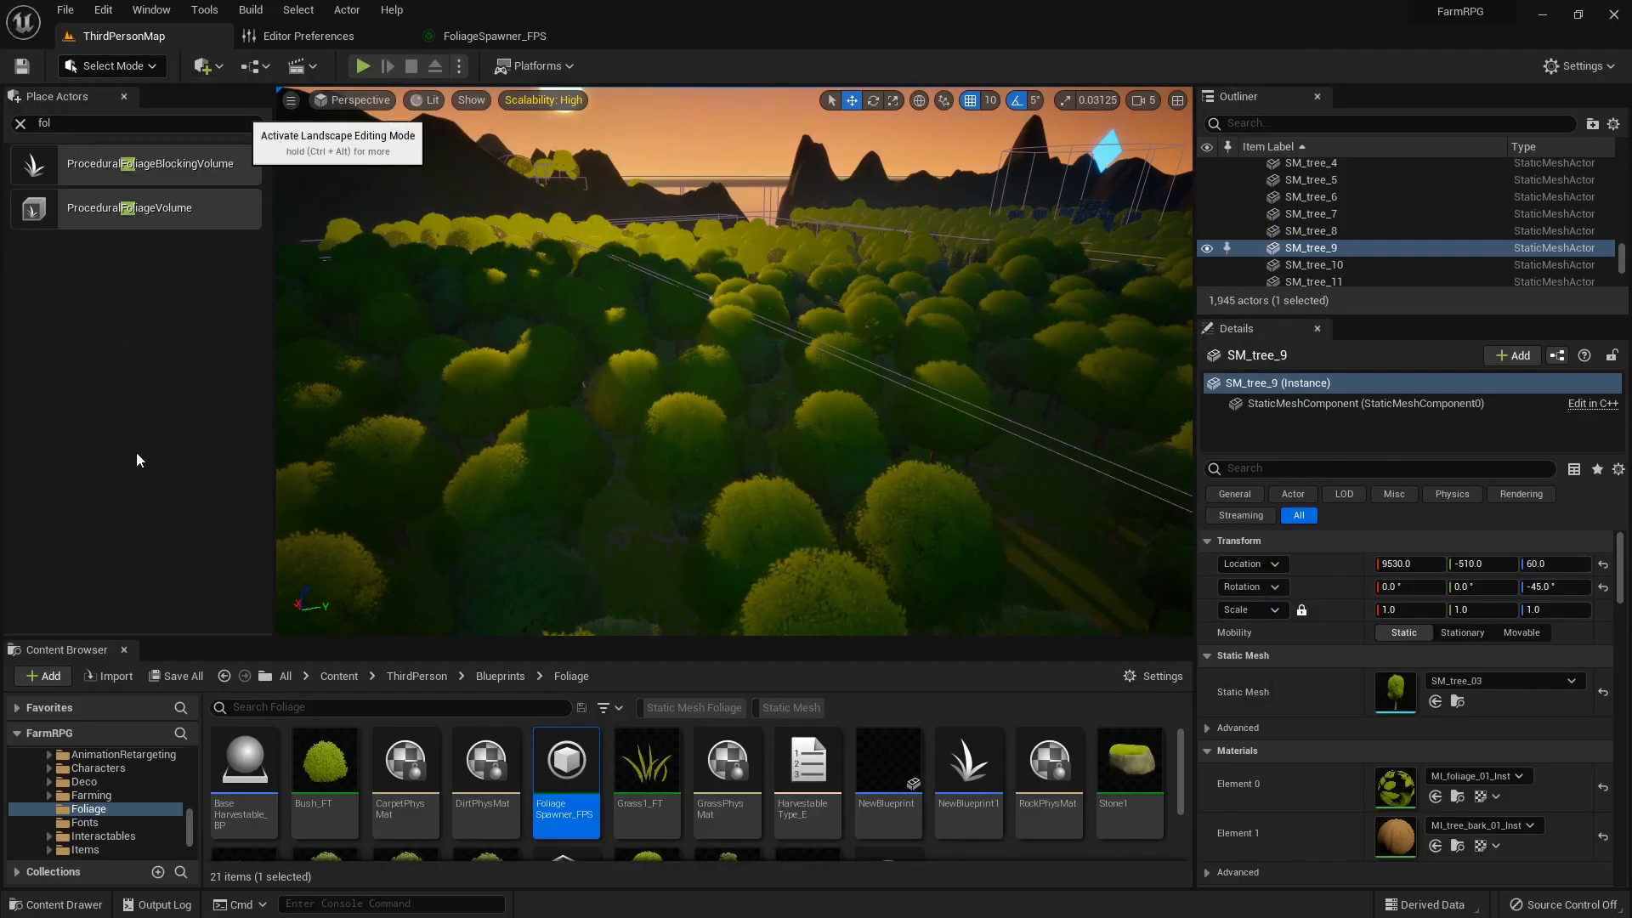
Switch the FarmRPG level editor into Landscape mode
click(101, 66)
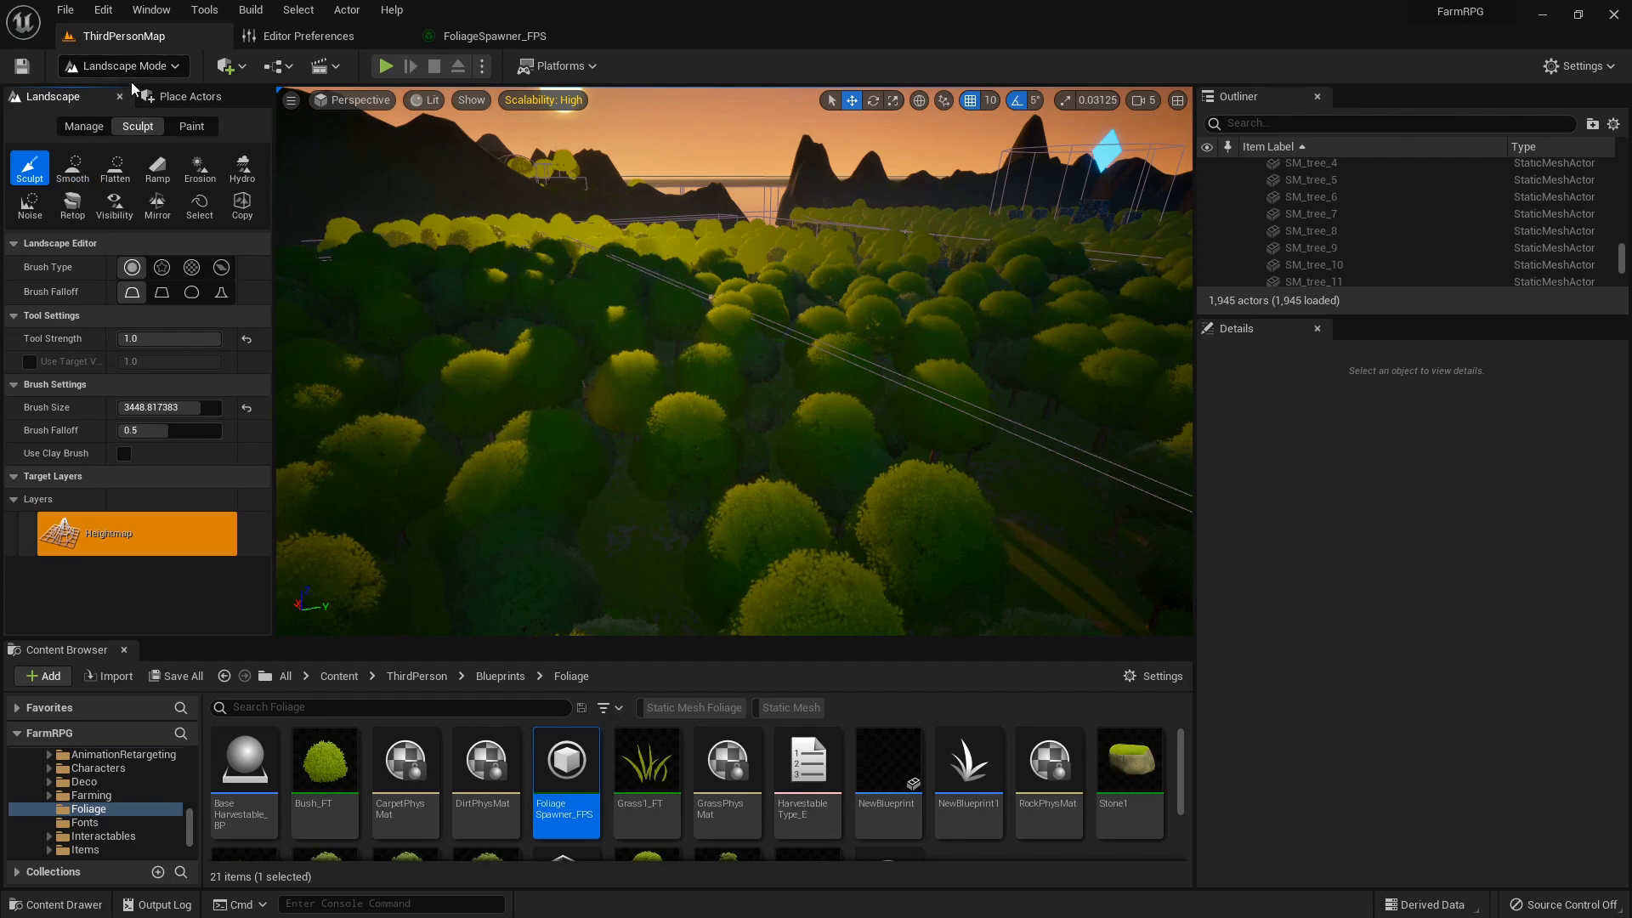
Check in Editor Preferences that the experimental Procedural Foliage option is enabled
click(114, 67)
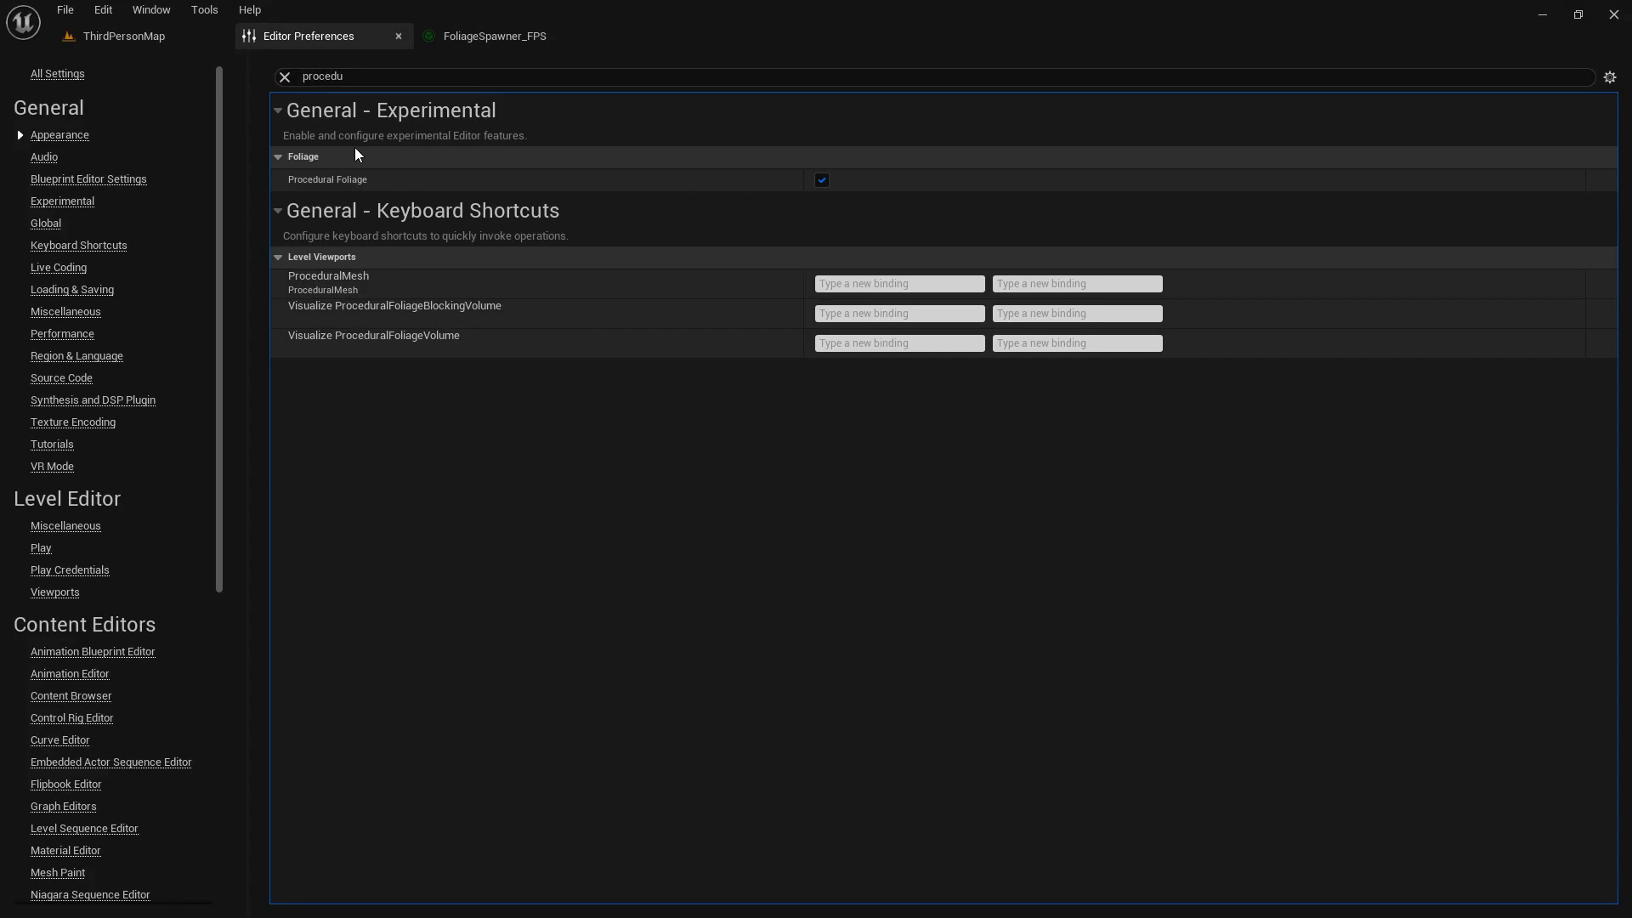
mouse_move(364, 186)
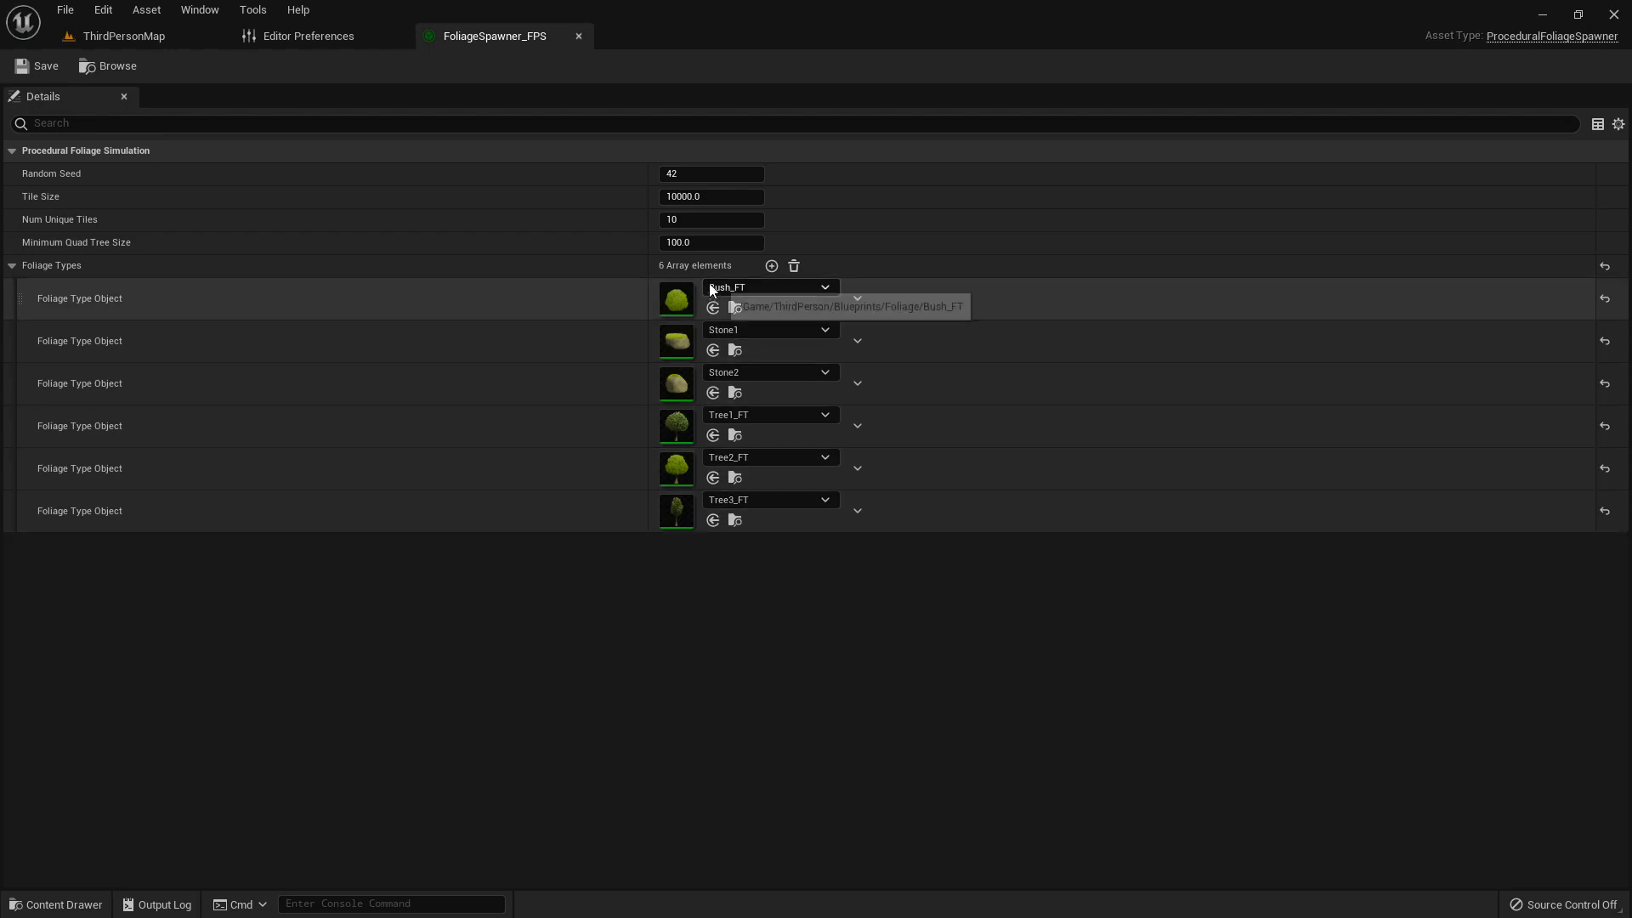
Go back to the ThirdPersonMap and return from Foliage Mode to Select Mode
click(122, 36)
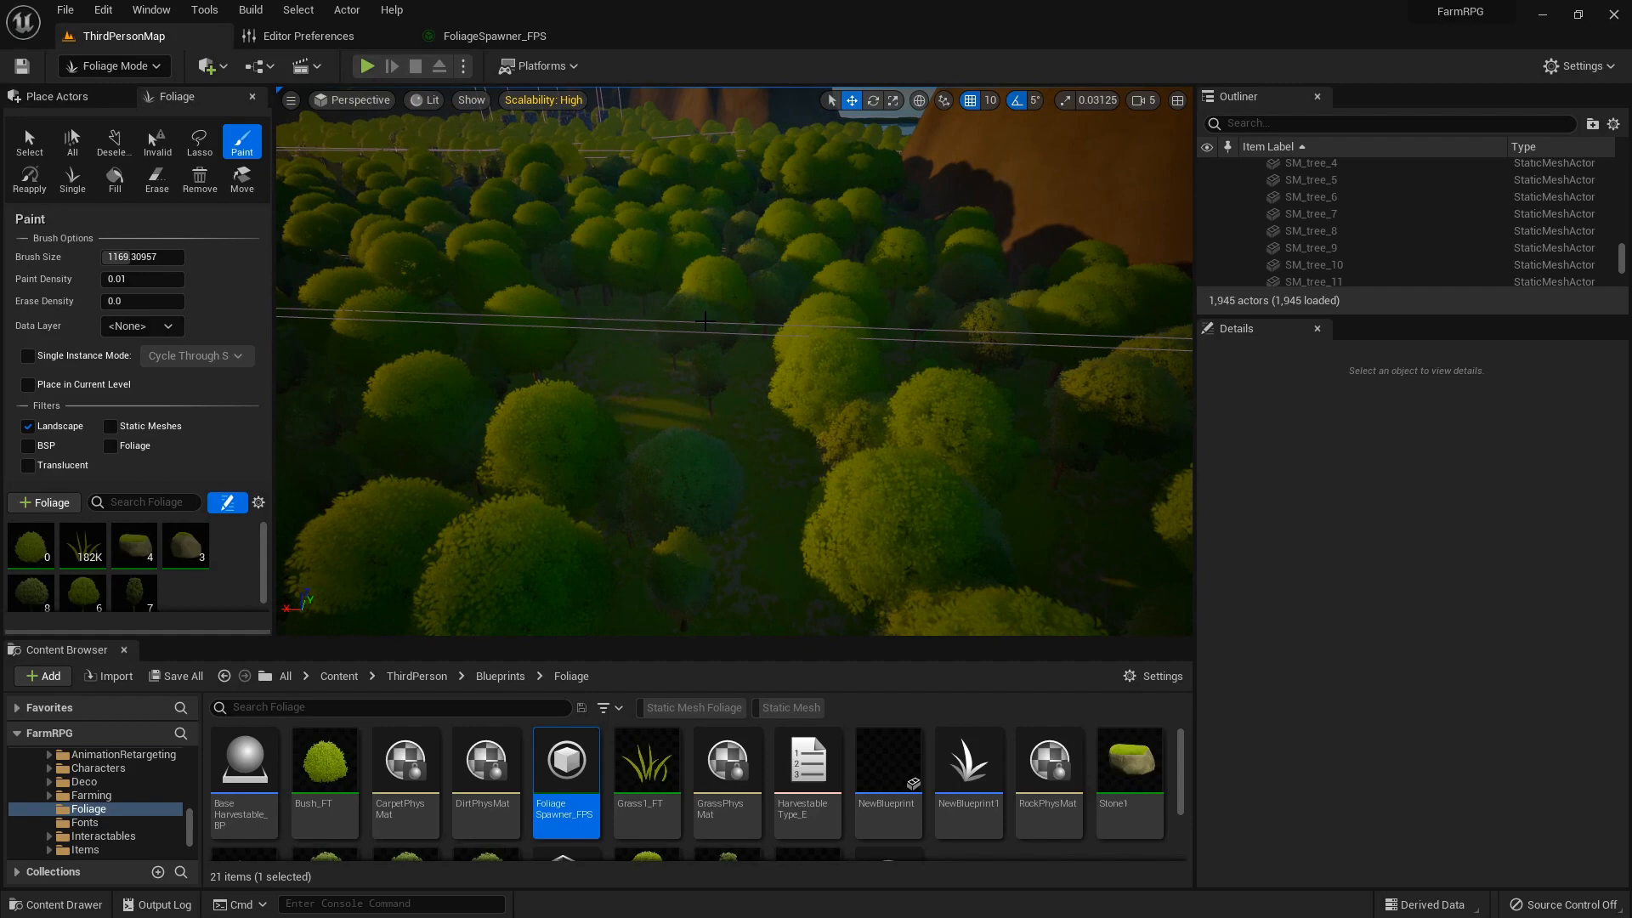
click(109, 66)
text(fol)
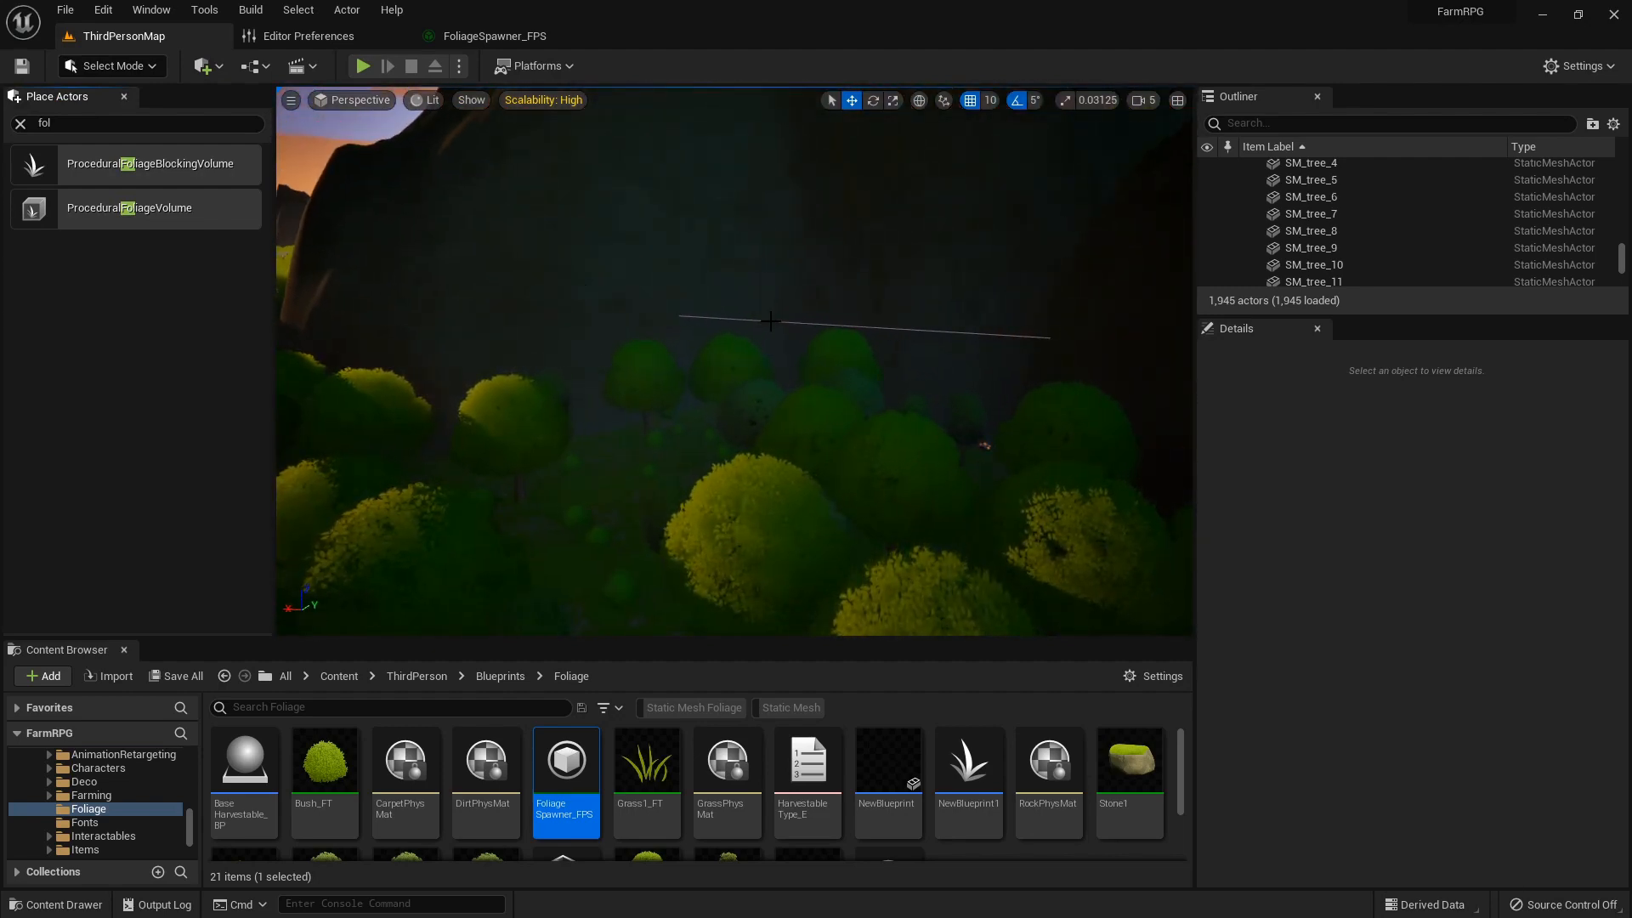
Select the FoliageSpawner_FPS volumes 1-11 in the Outliner and regenerate their foliage
click(1336, 230)
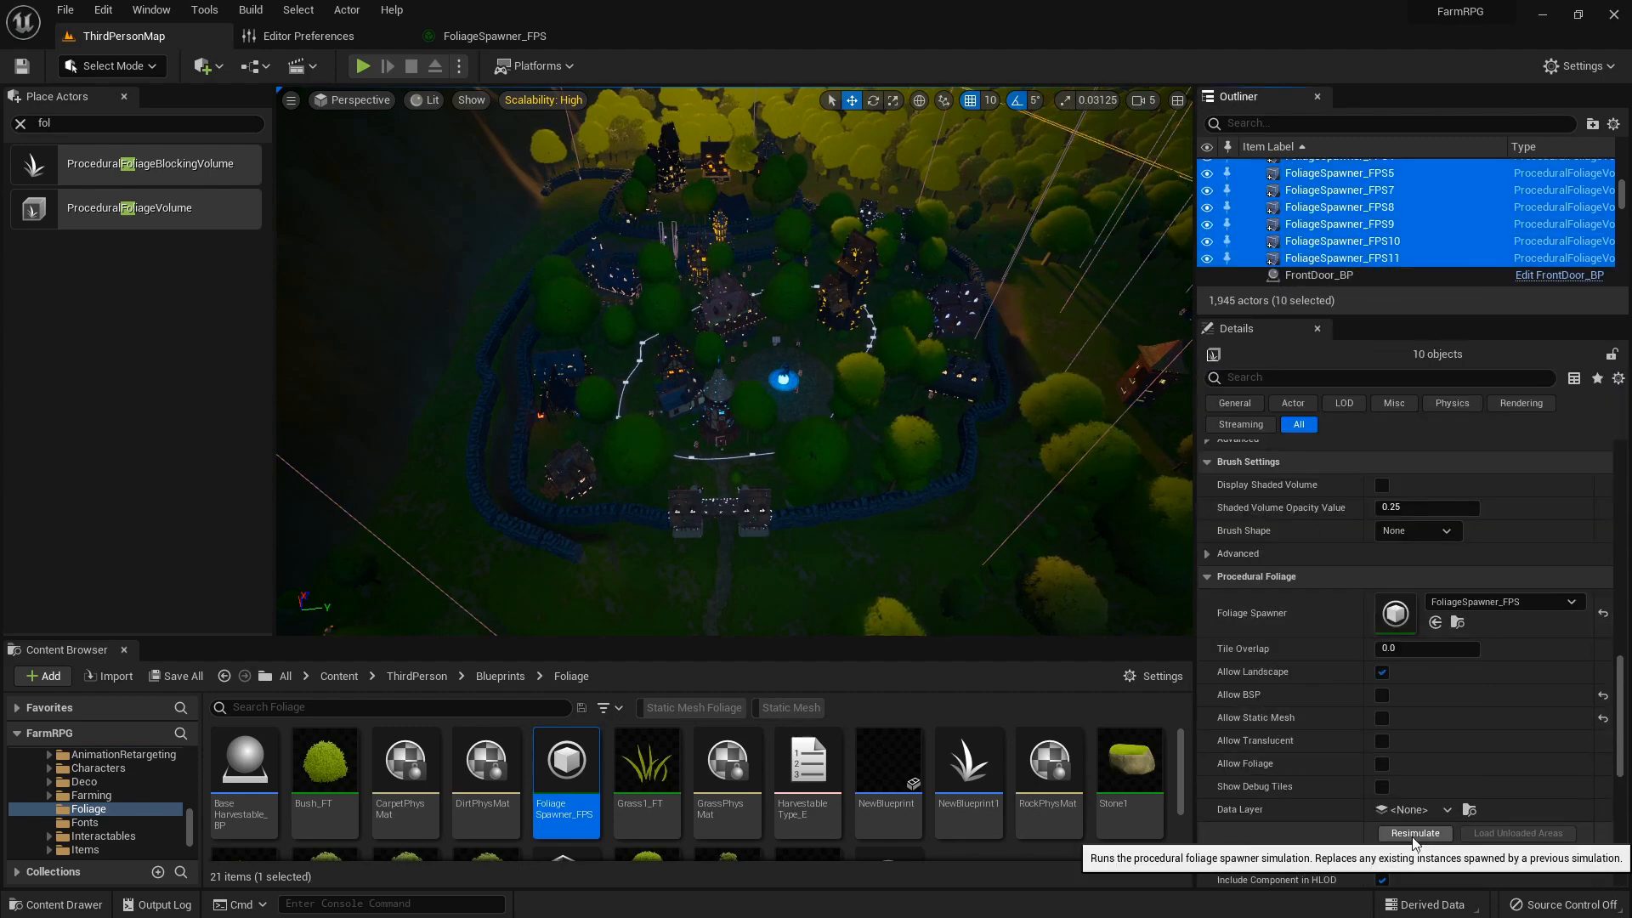
click(1413, 833)
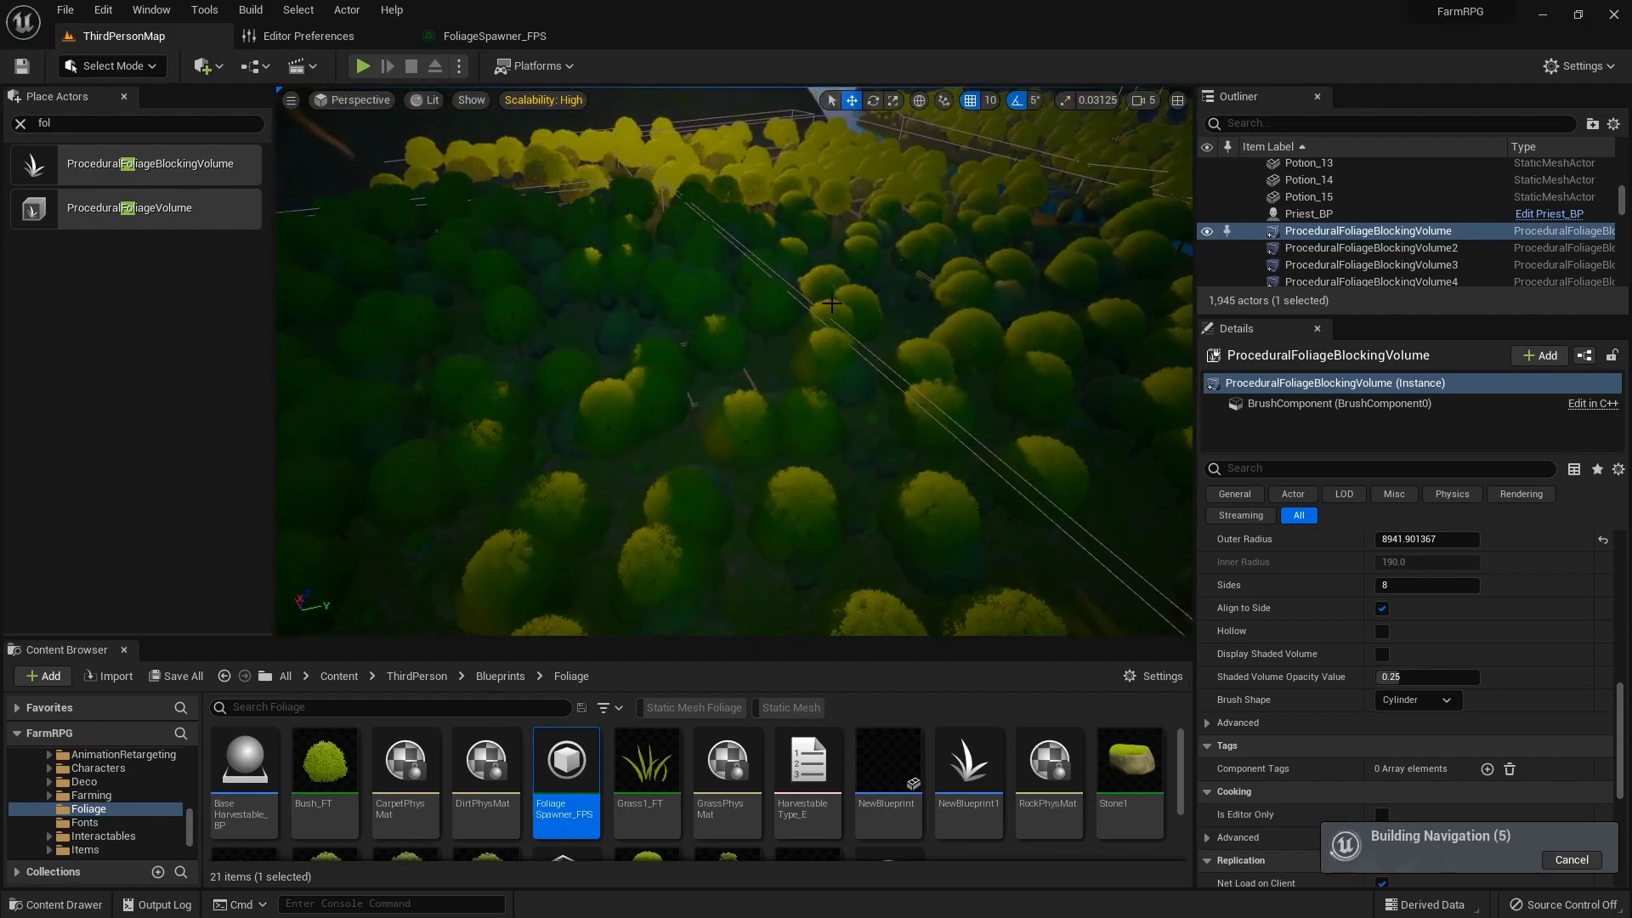
Resimulate the forest across the selected volumes, then bring up the editor modes list
click(109, 66)
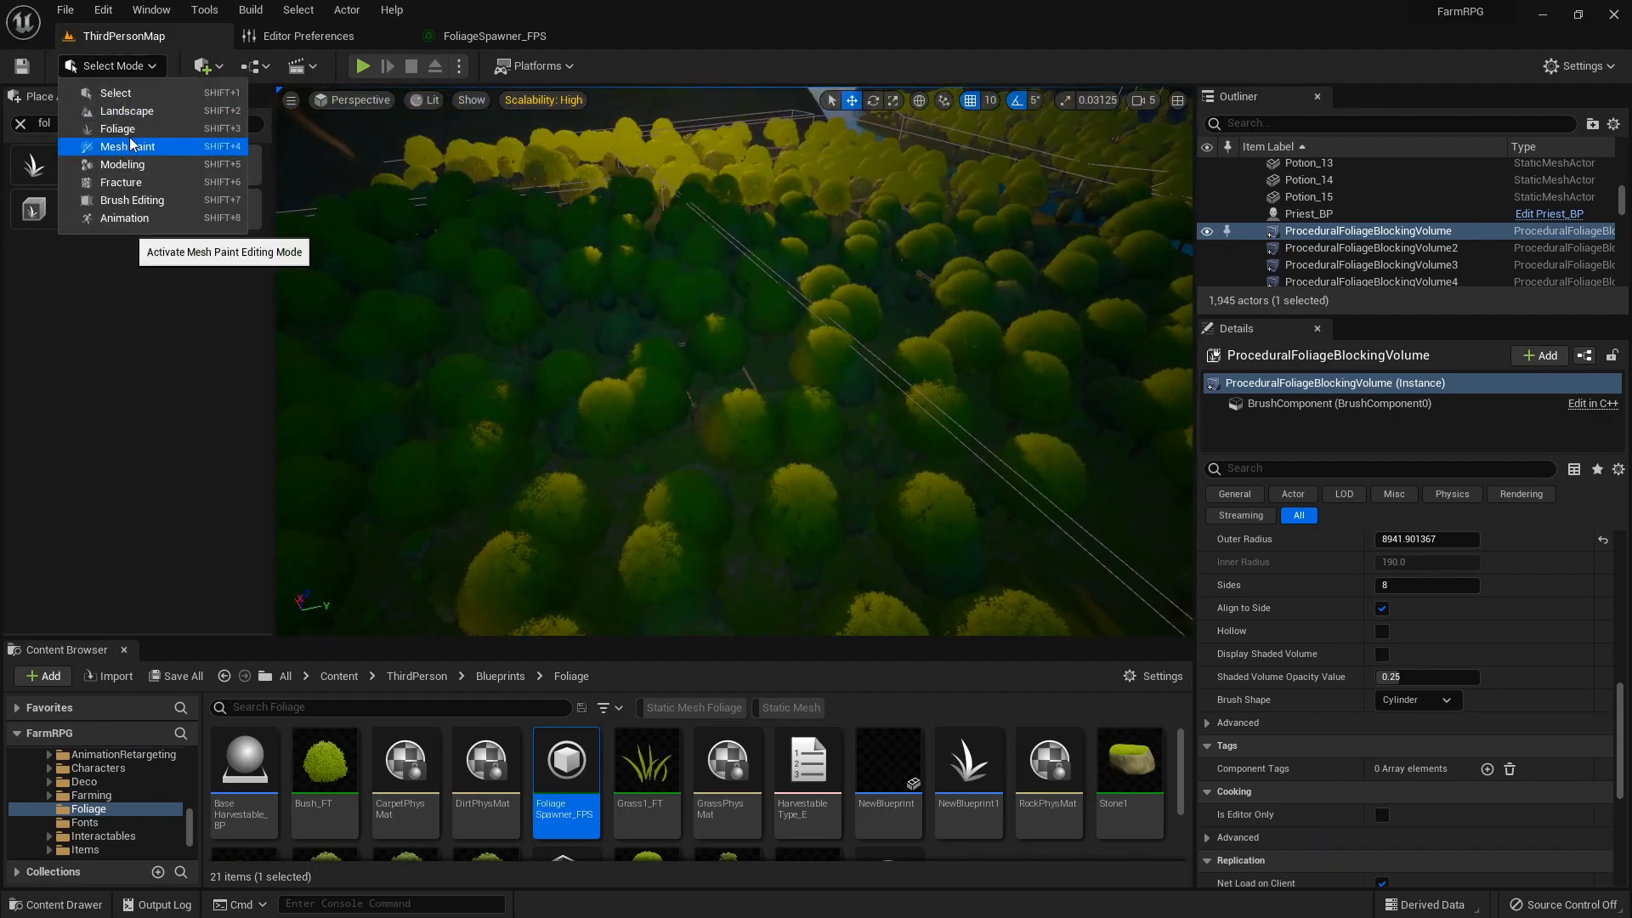
Enter Foliage mode and brush the Erase tool over the generated trees
click(118, 128)
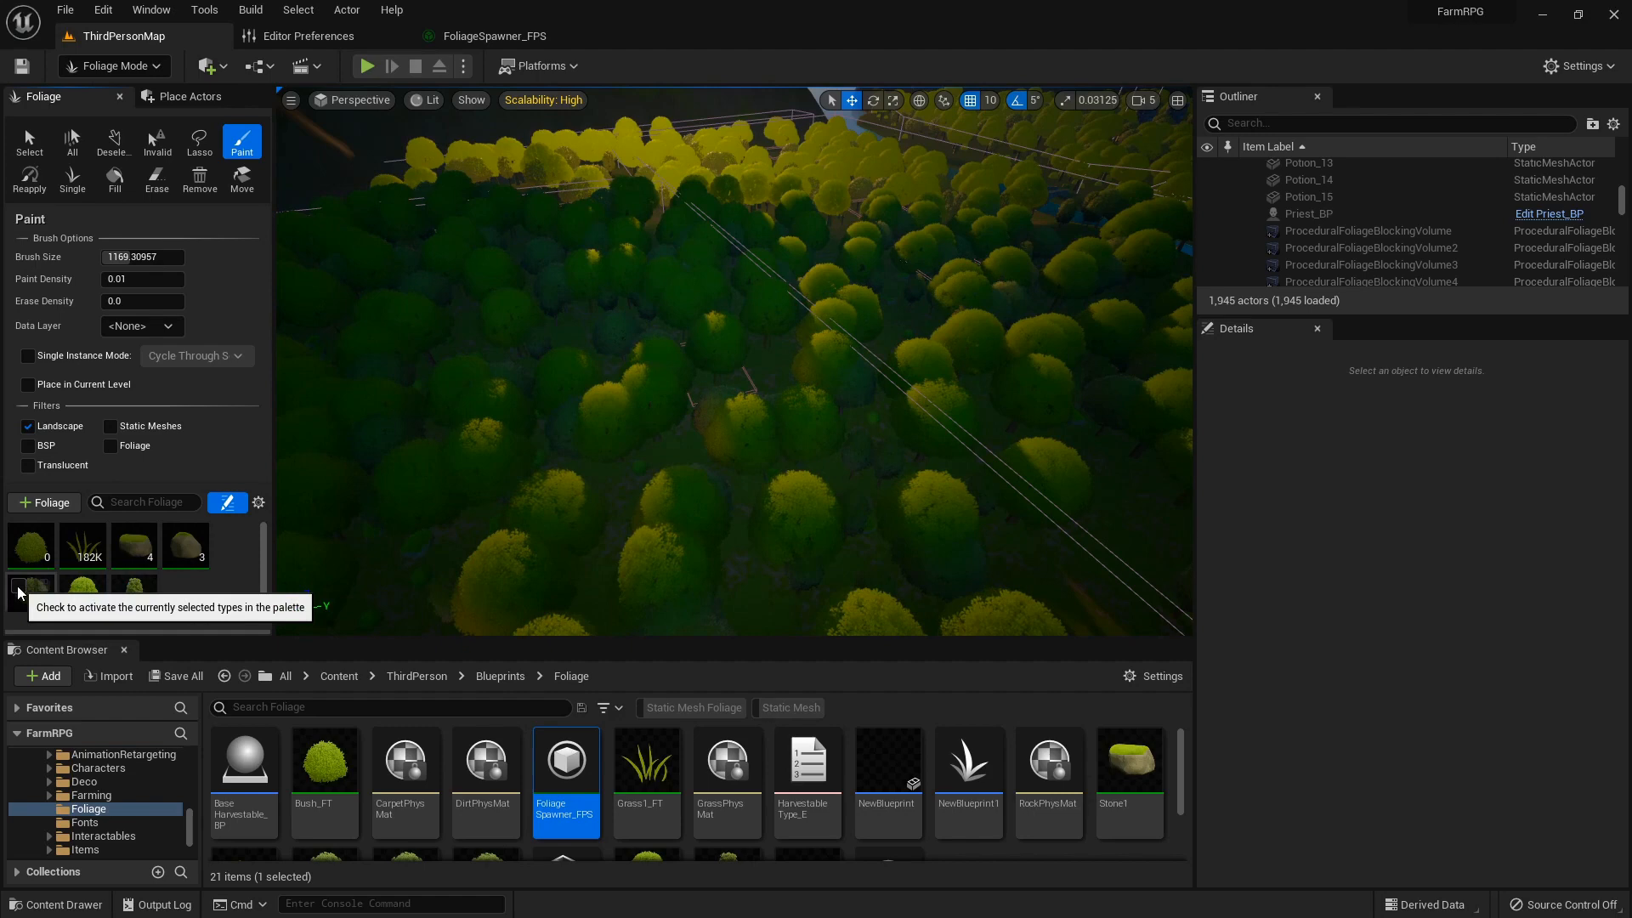
click(156, 143)
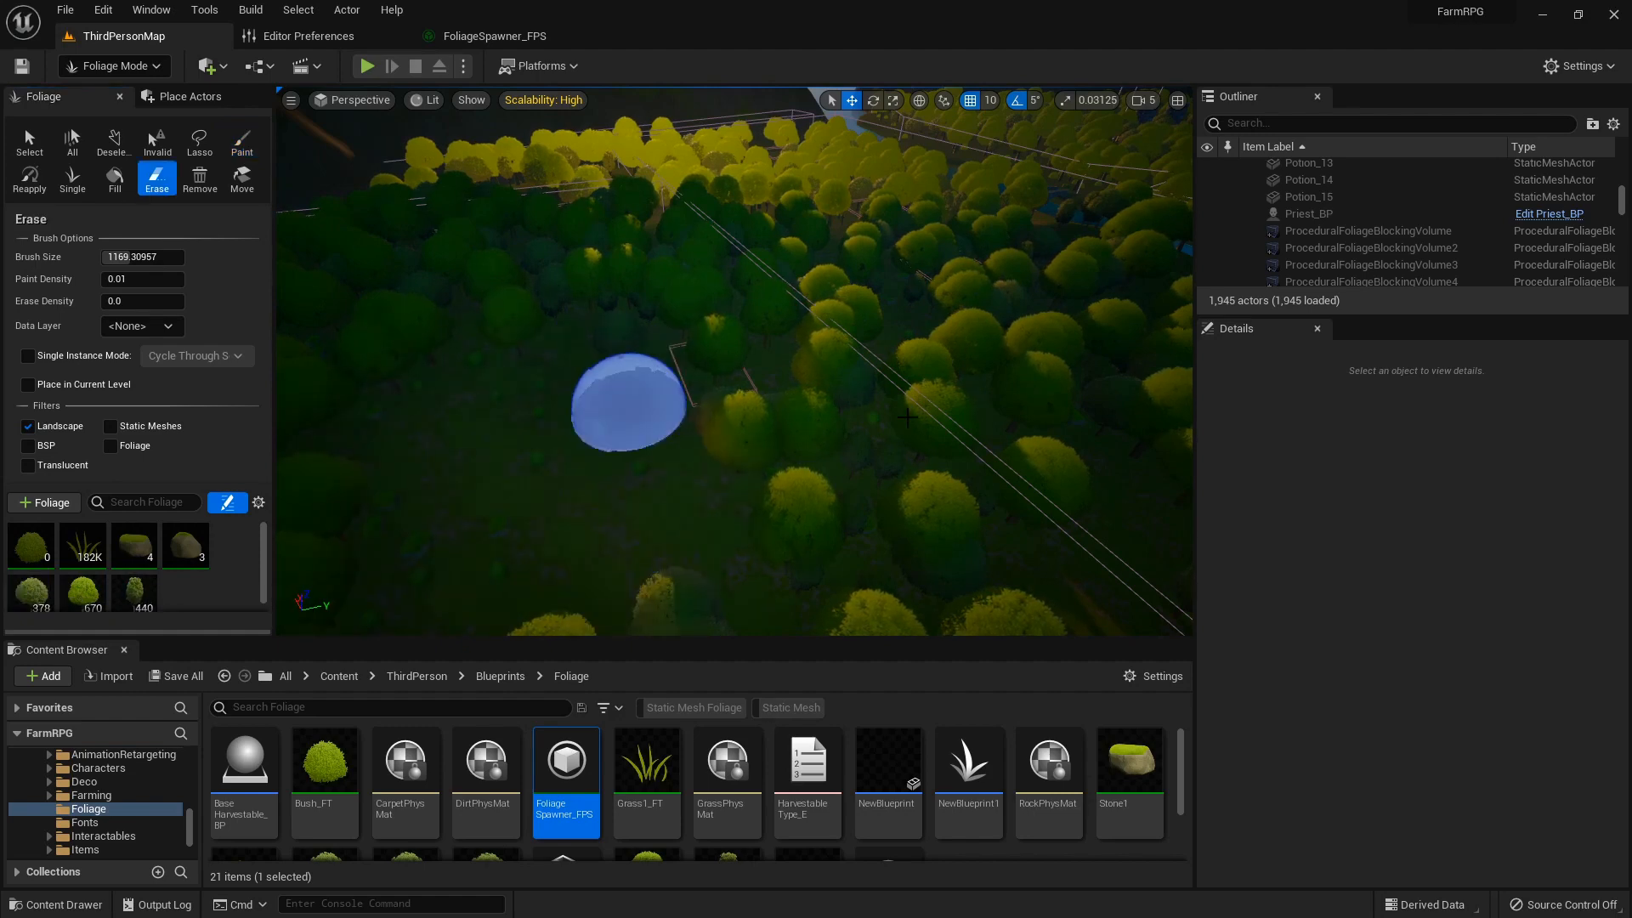
click(242, 141)
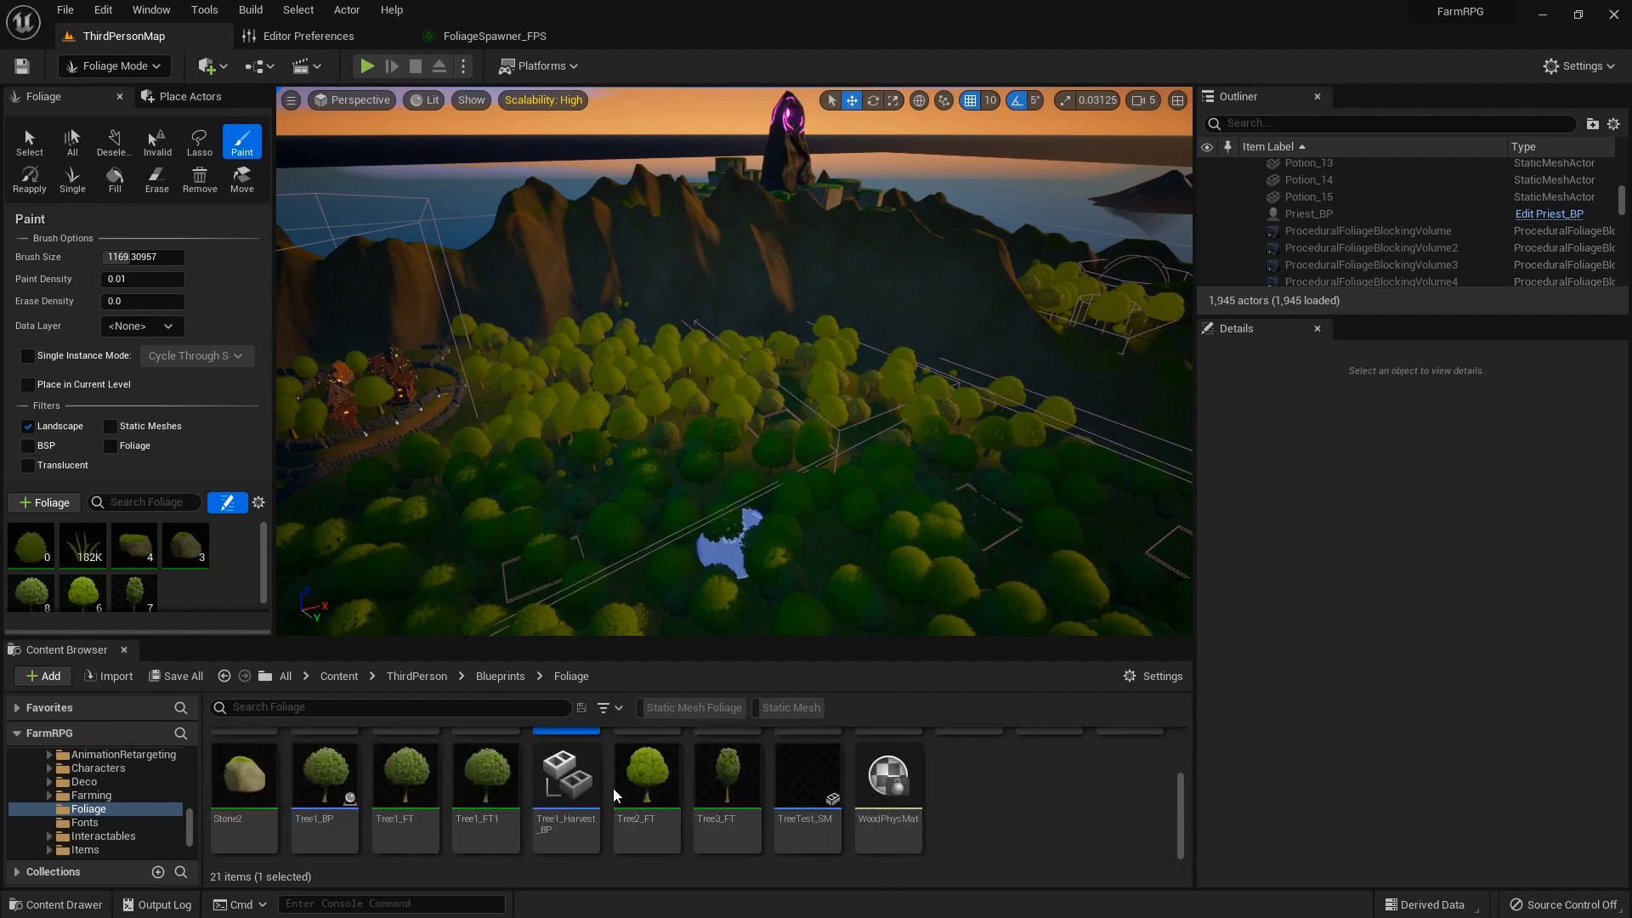
Inspect Tree2_FT's procedural placement settings with its SM_tree_02 mesh
double_click(646, 775)
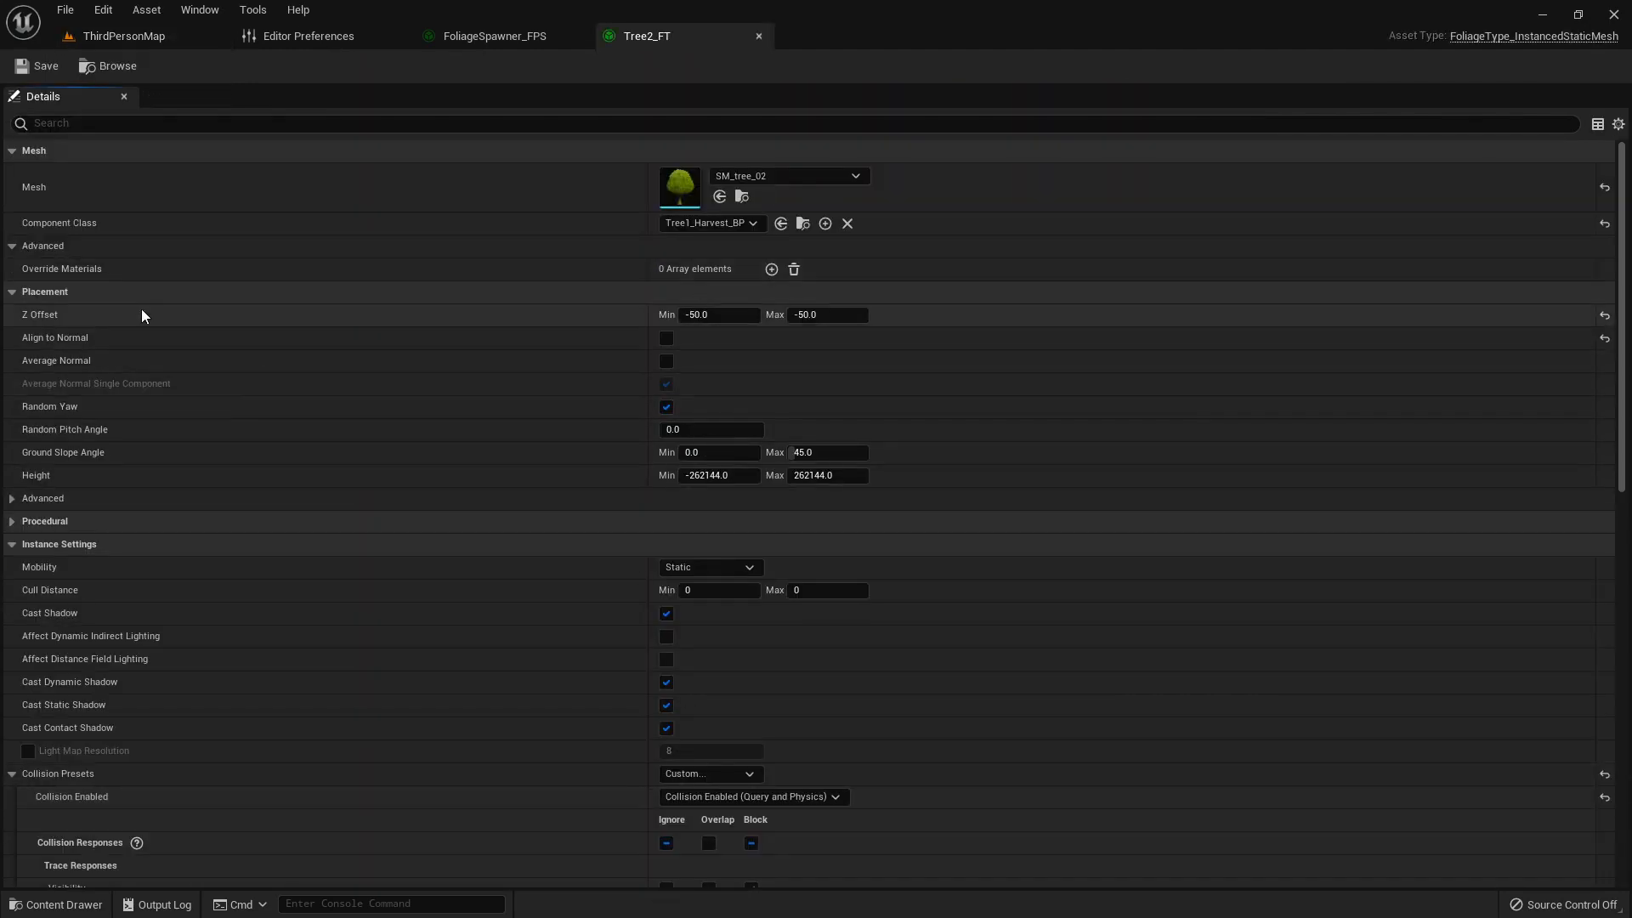
mouse_move(646, 36)
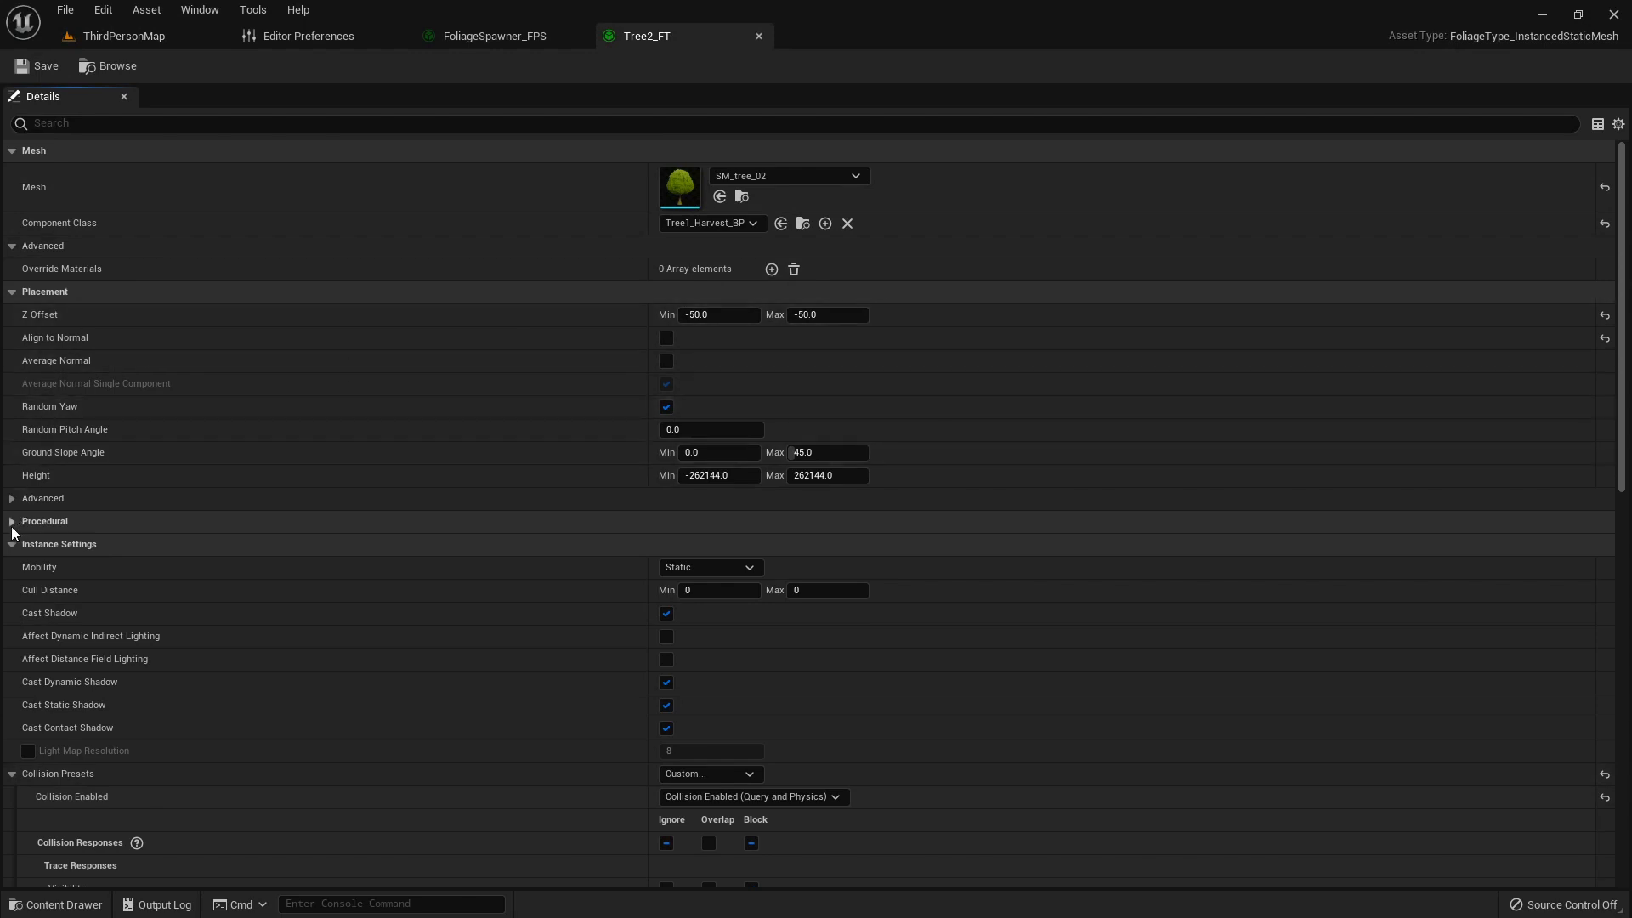
click(11, 520)
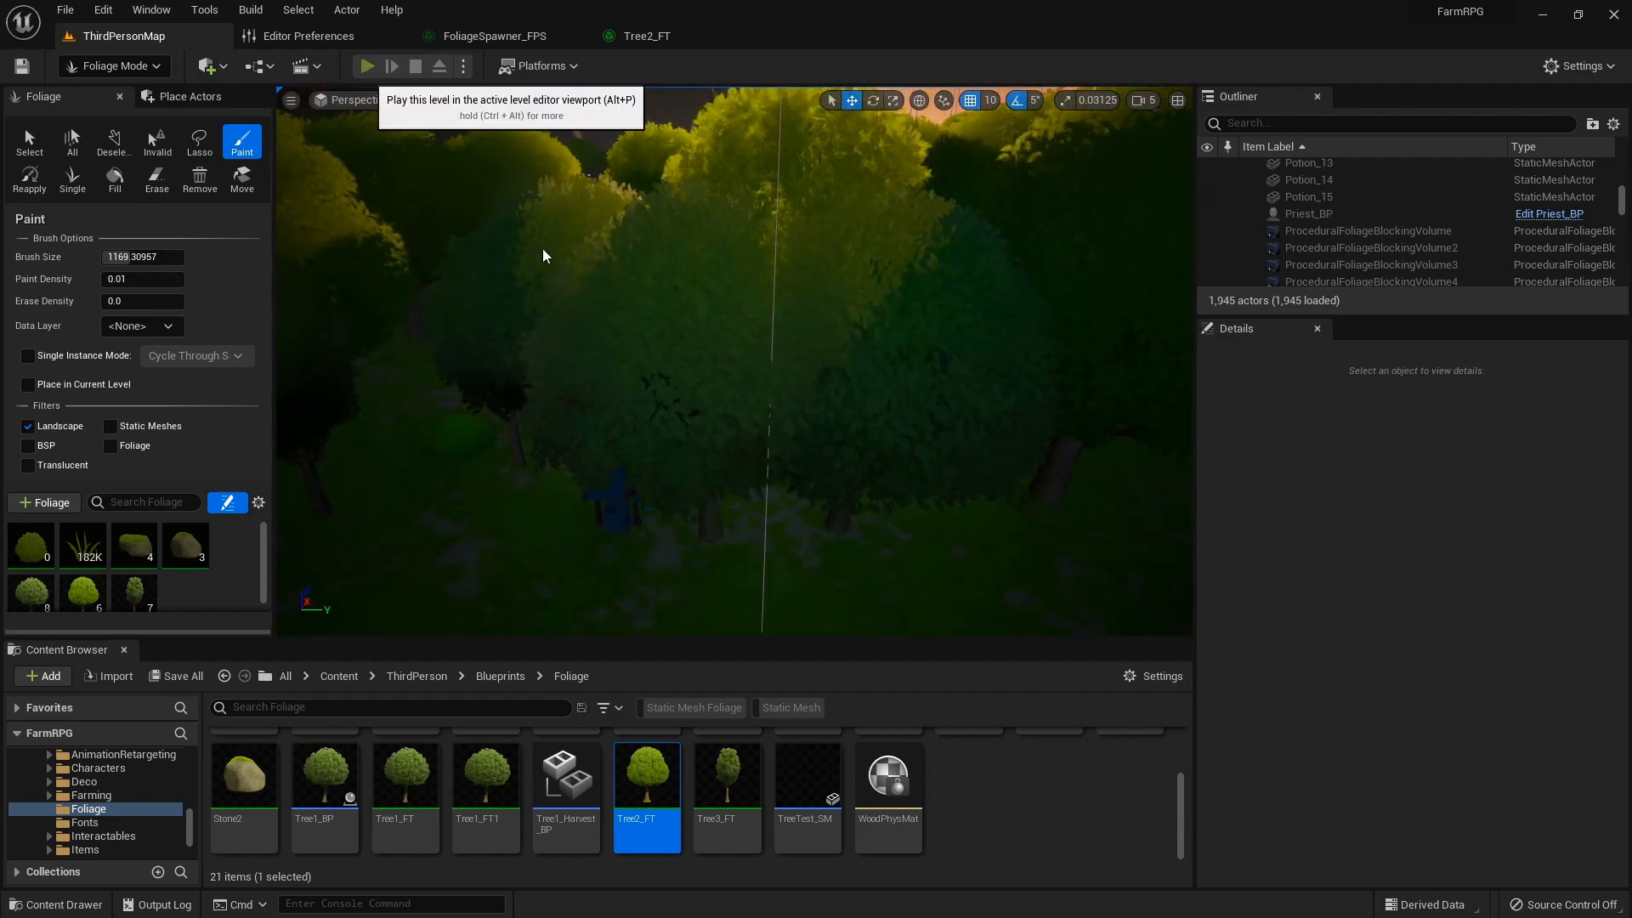
Start a play session and walk the character through the forest
click(366, 66)
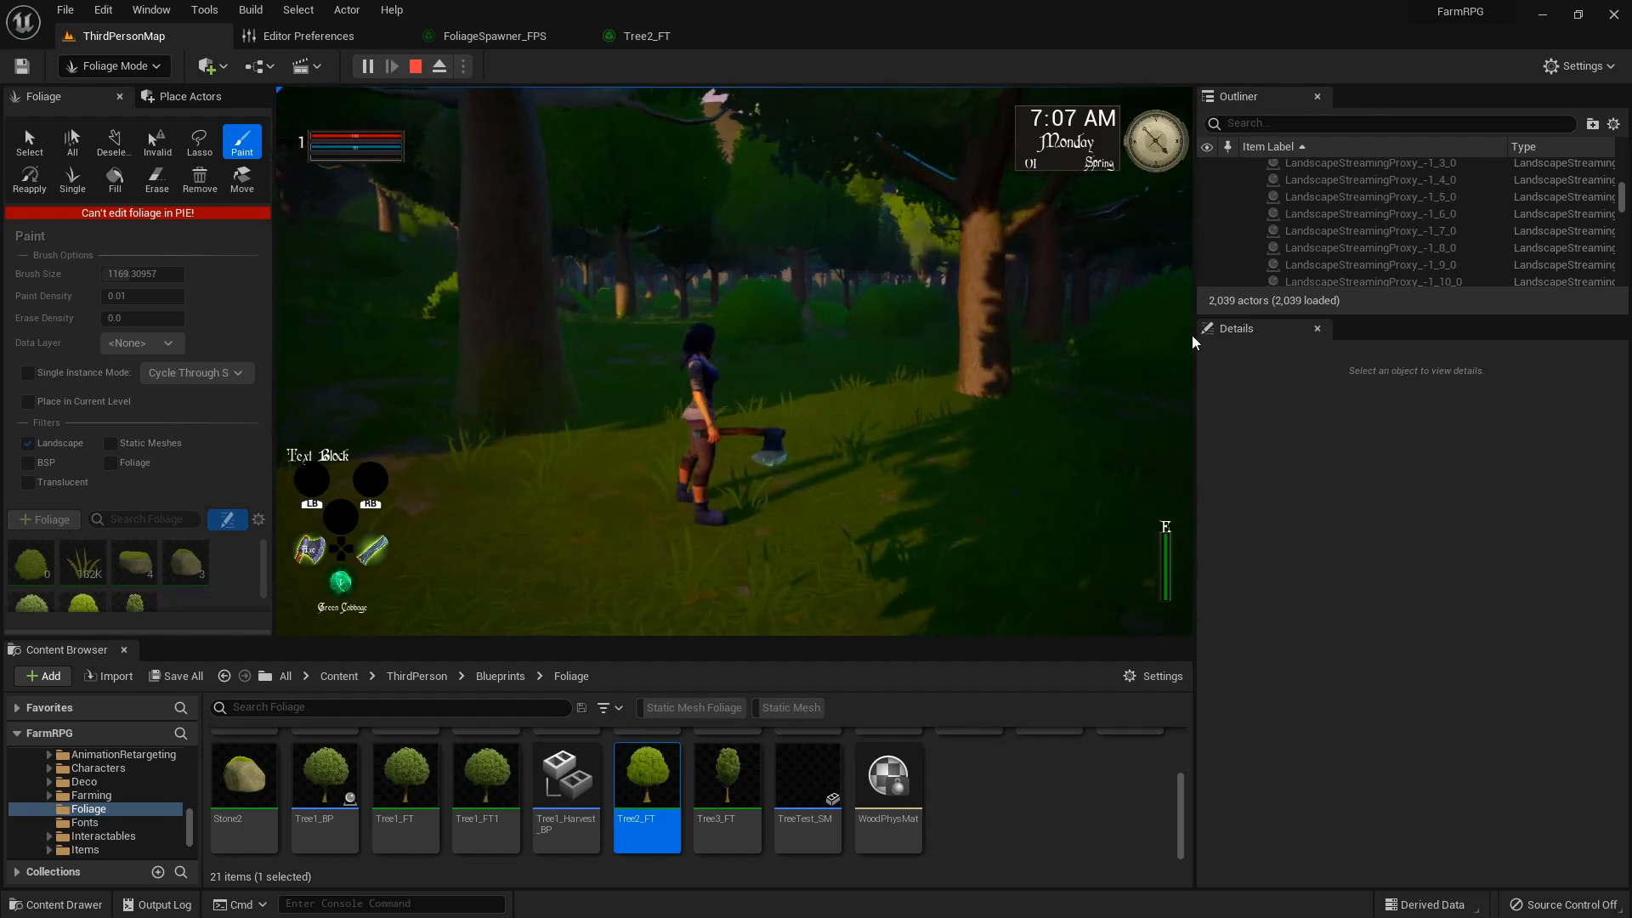
Stop the play session and fly the viewport back to overlook the forested valley
click(414, 66)
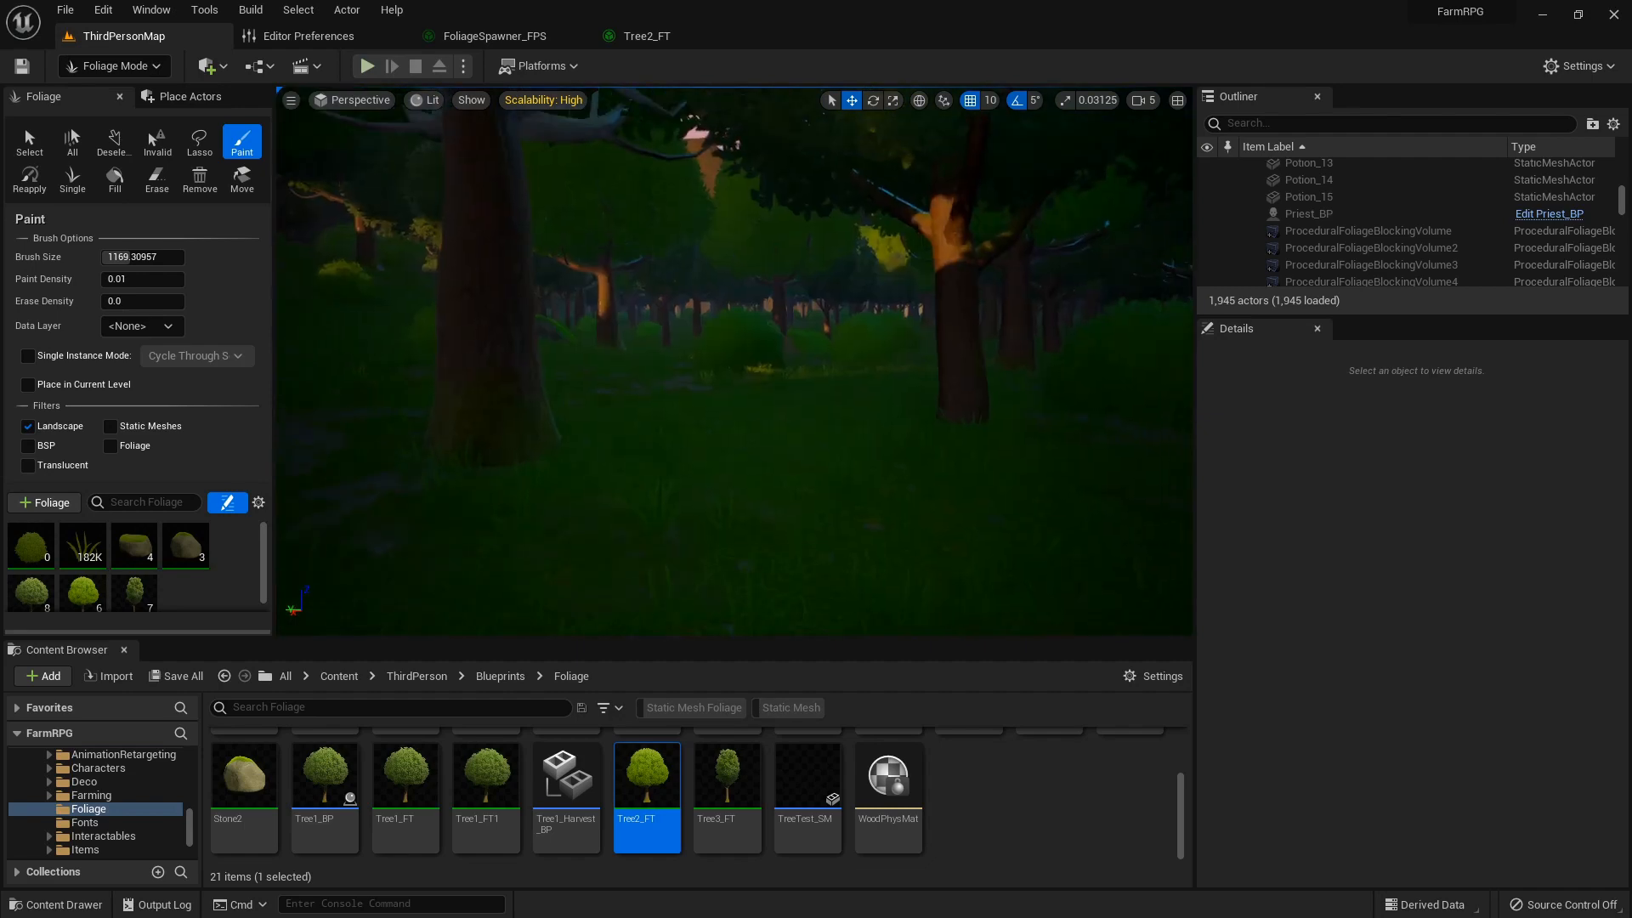
drag(729, 417, 729, 260)
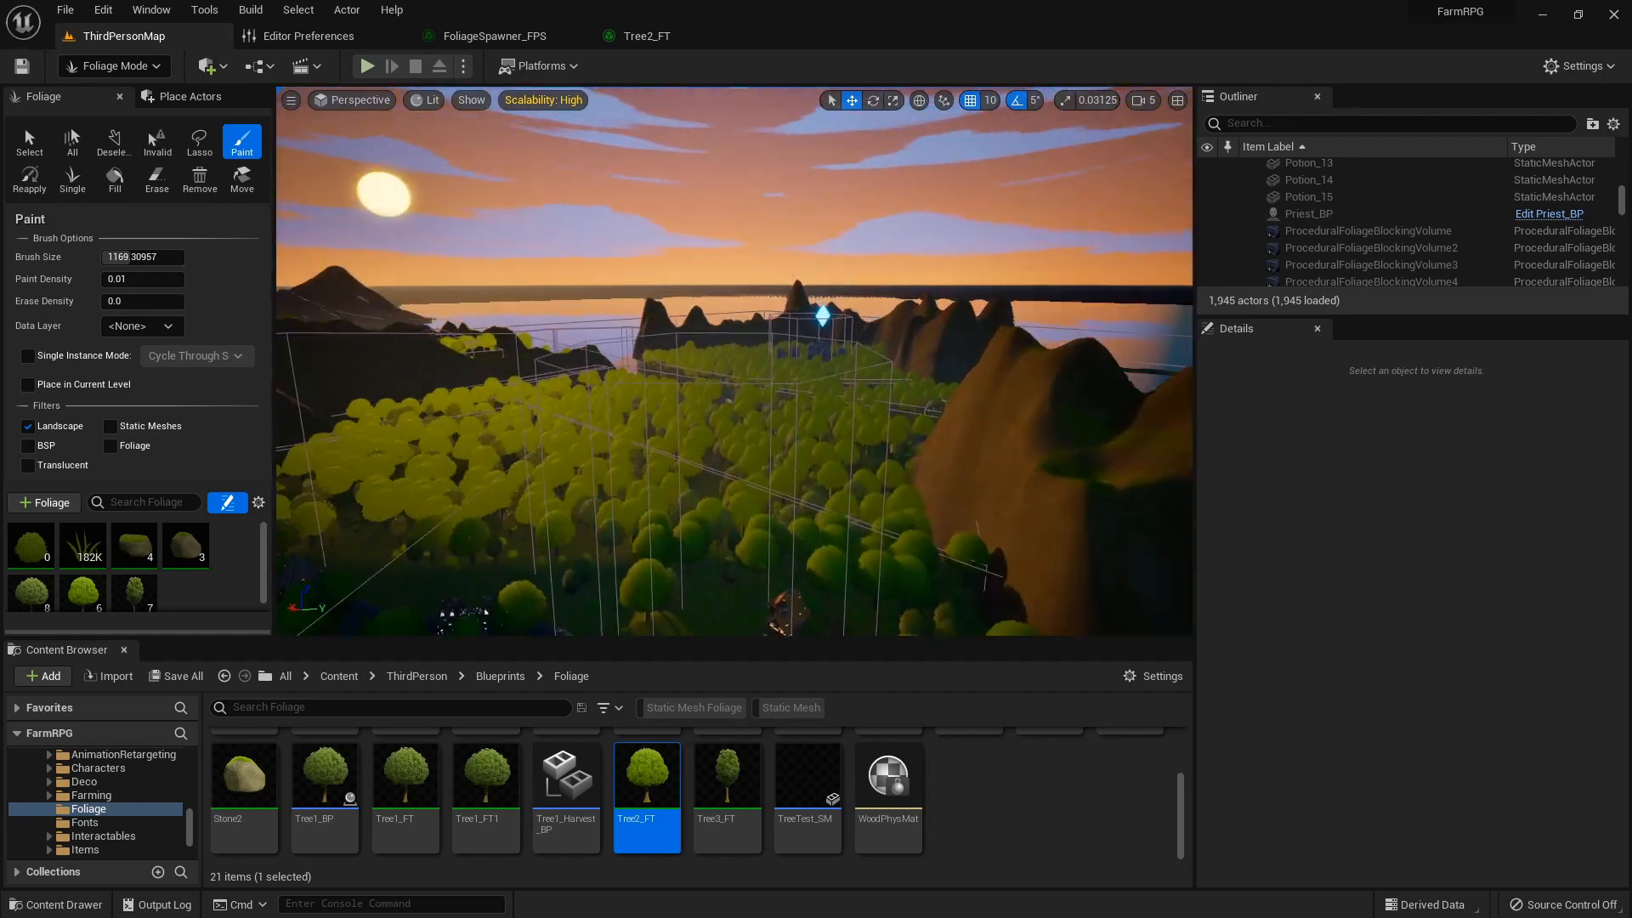